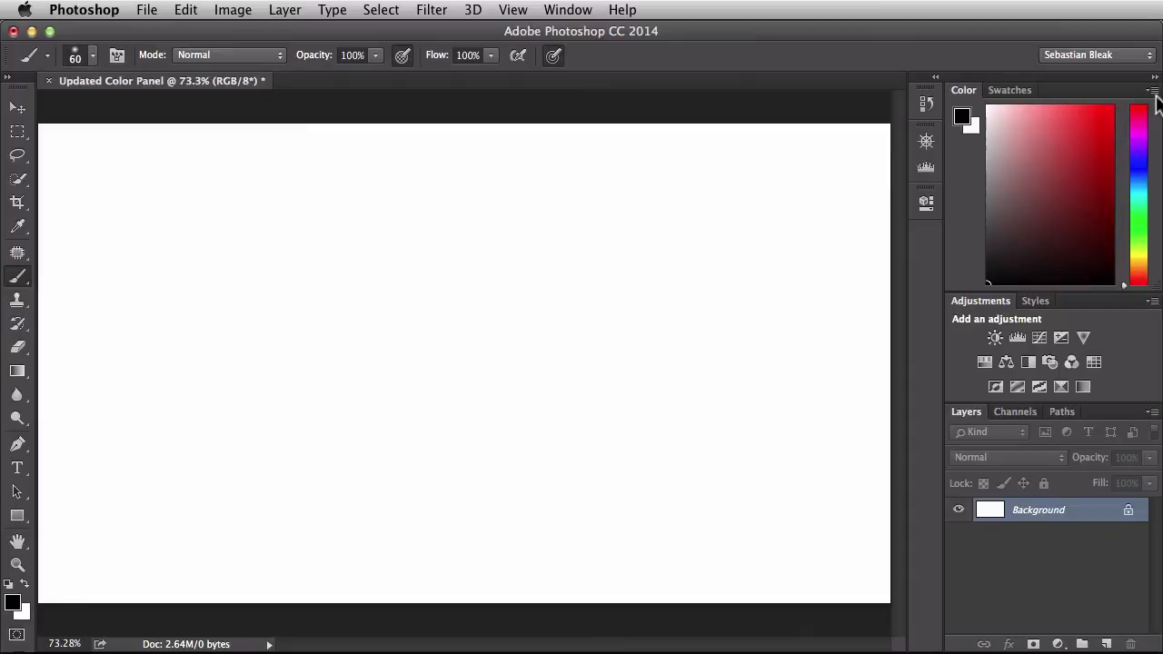
Switch the Color panel display from the hue cube to HSB Sliders via its flyout menu
click(1152, 95)
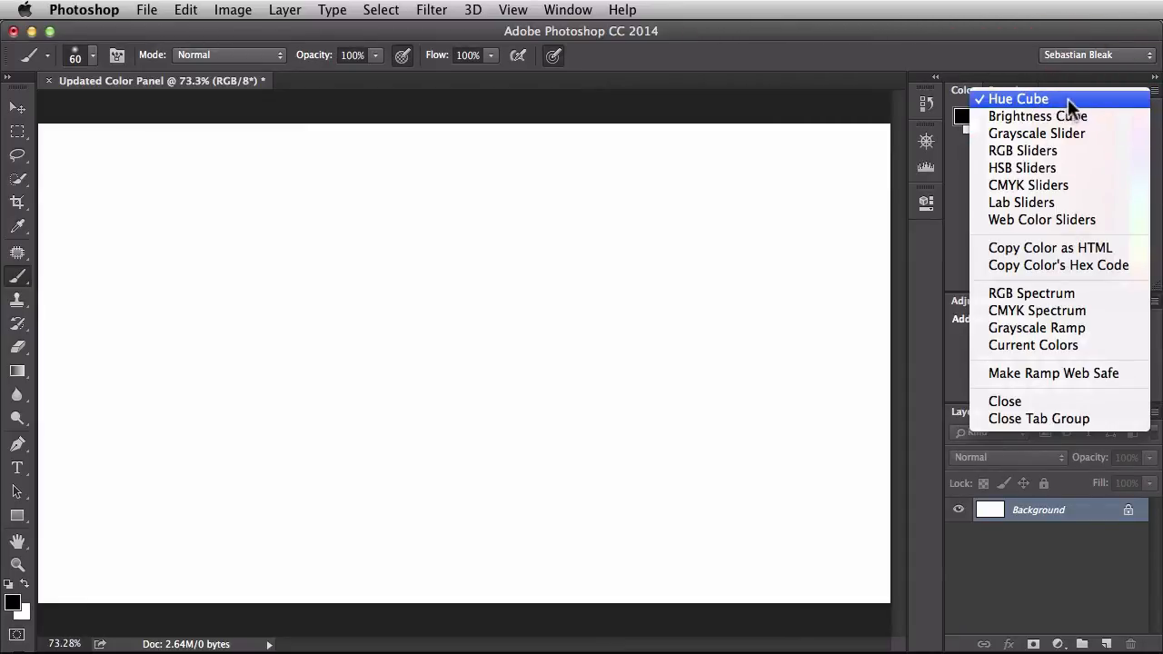
mouse_move(1057, 157)
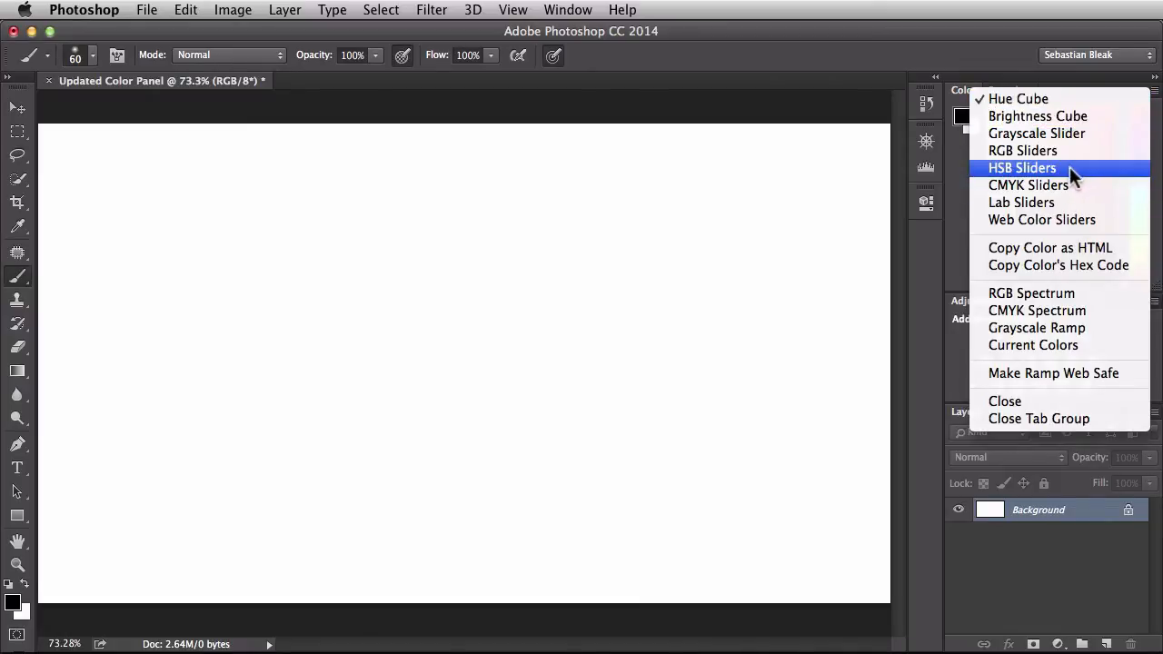
click(1022, 167)
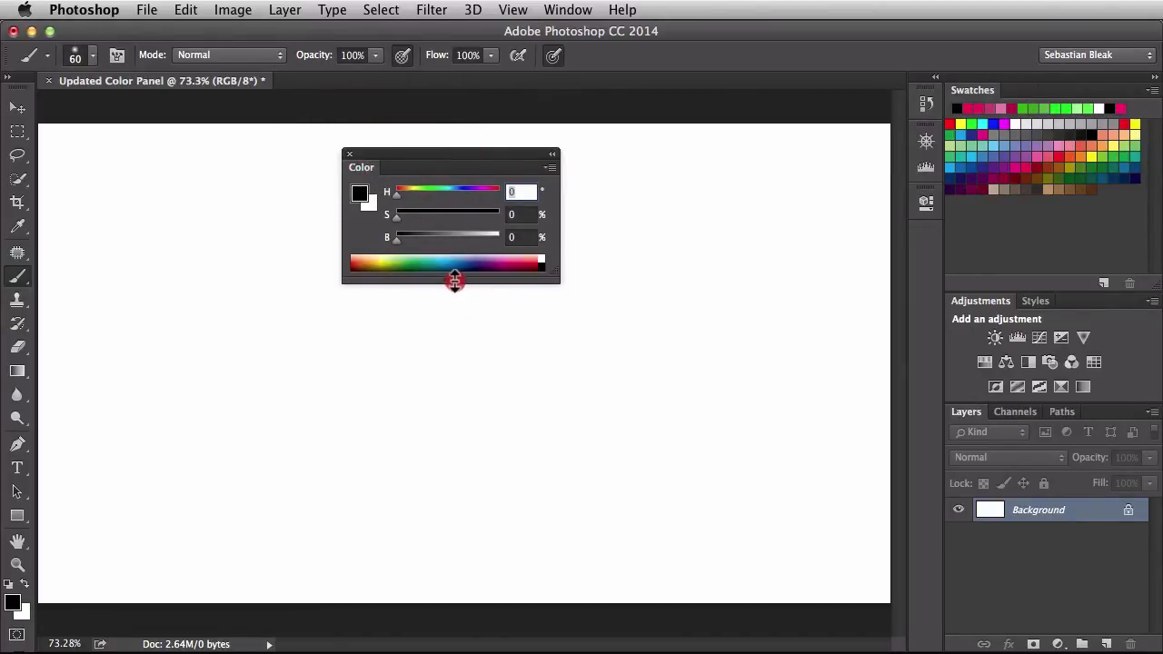
mouse_move(432, 335)
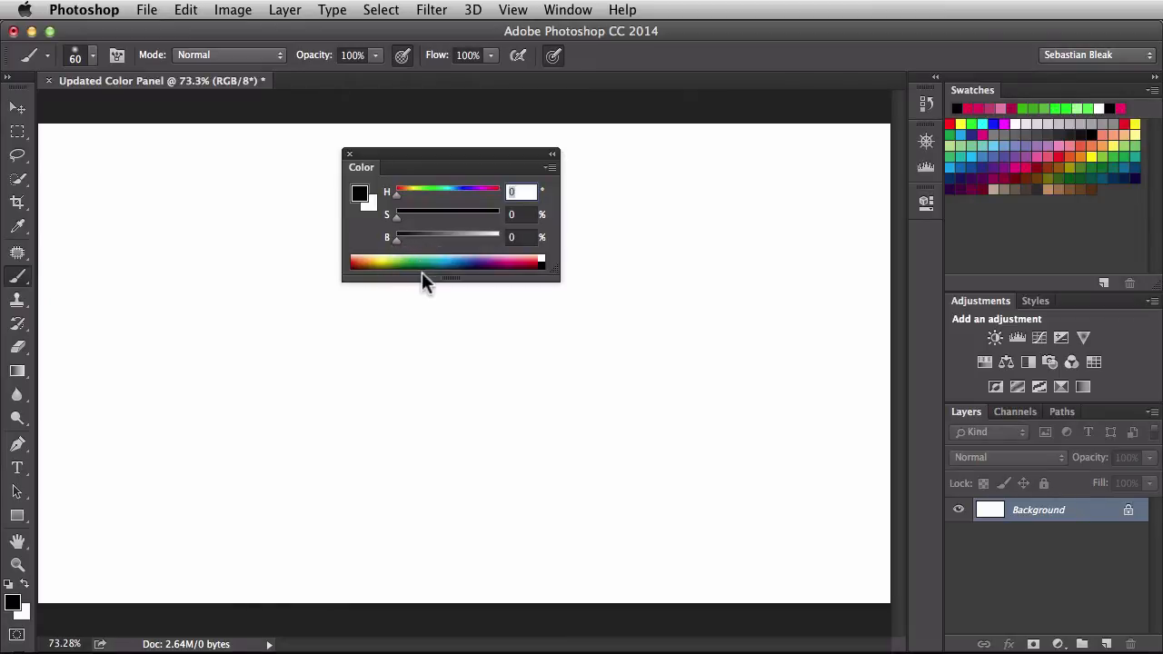
mouse_move(403, 211)
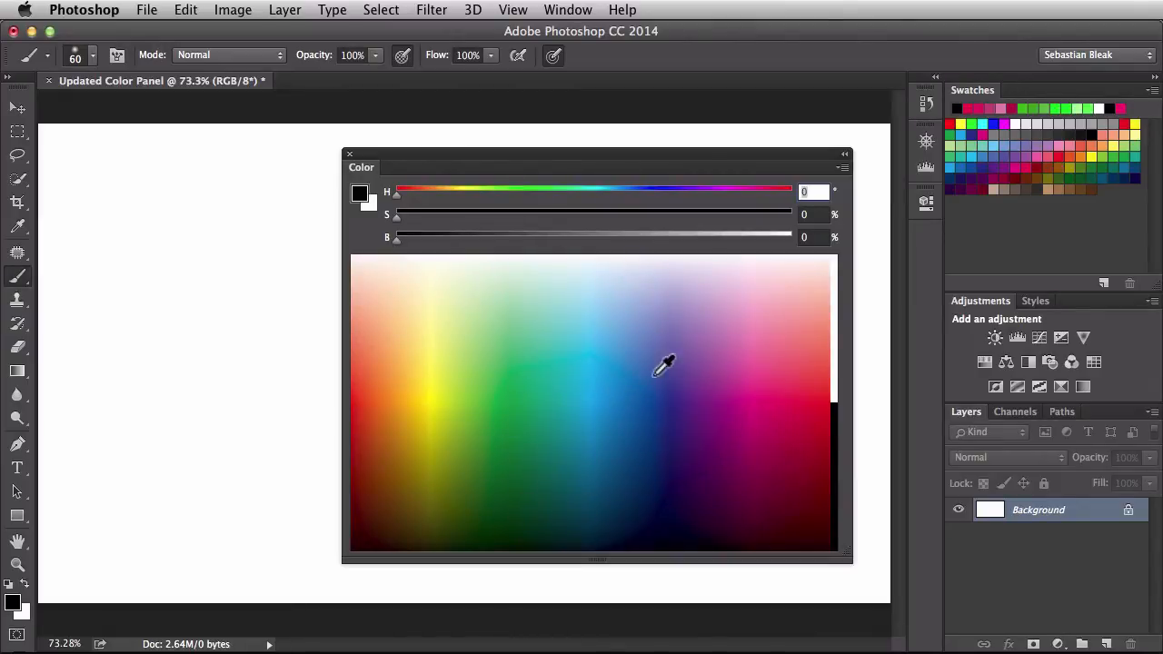
Cycle the Color panel through CMYK and Lab sliders, then settle on the Brightness Cube
click(843, 167)
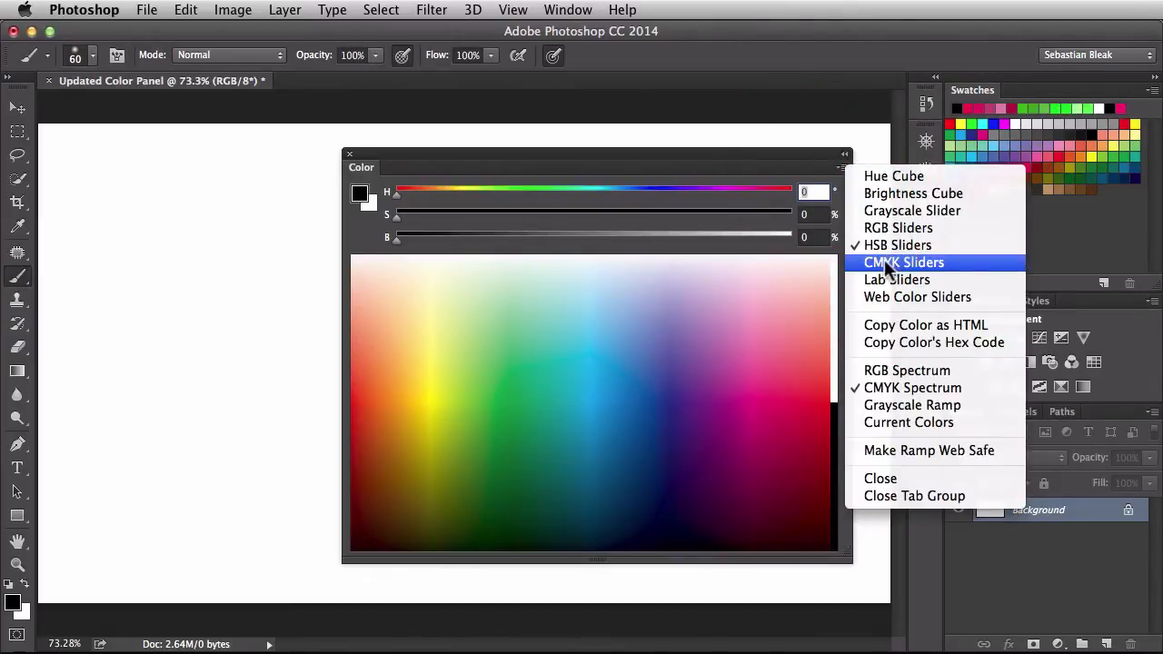
click(903, 262)
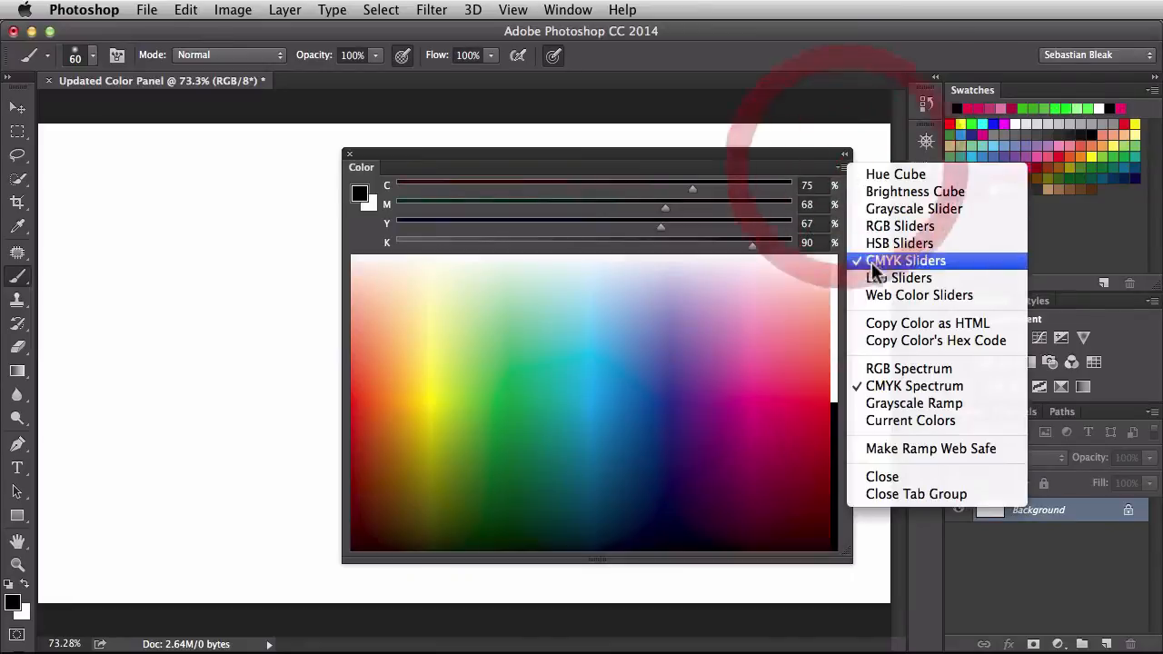
click(898, 278)
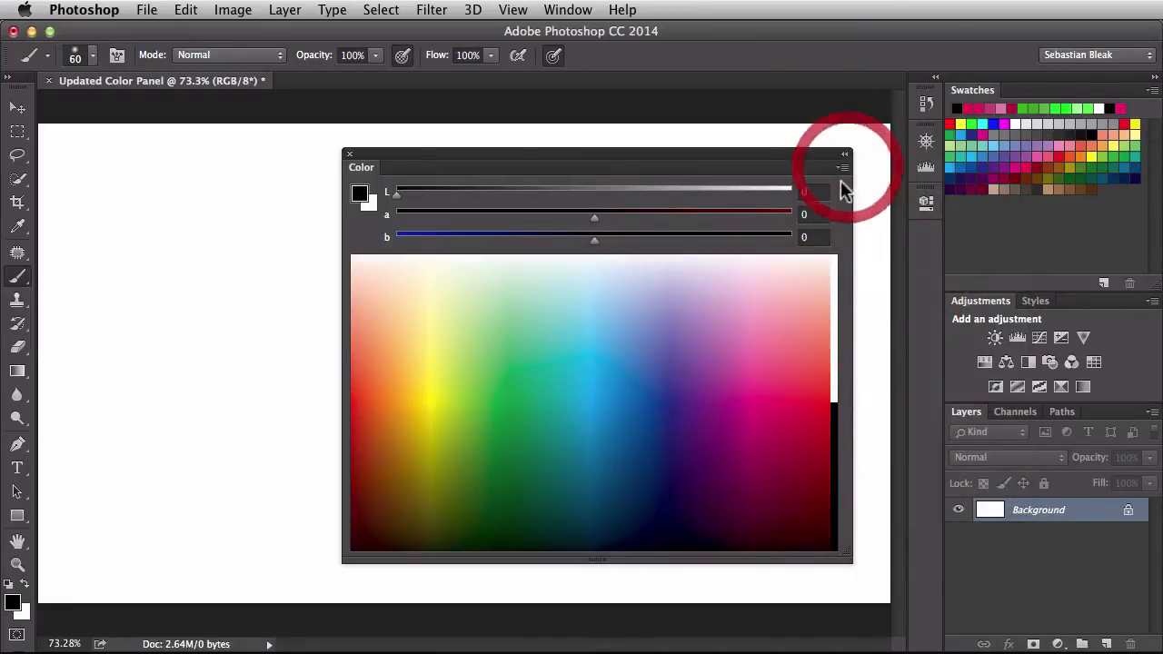
click(841, 168)
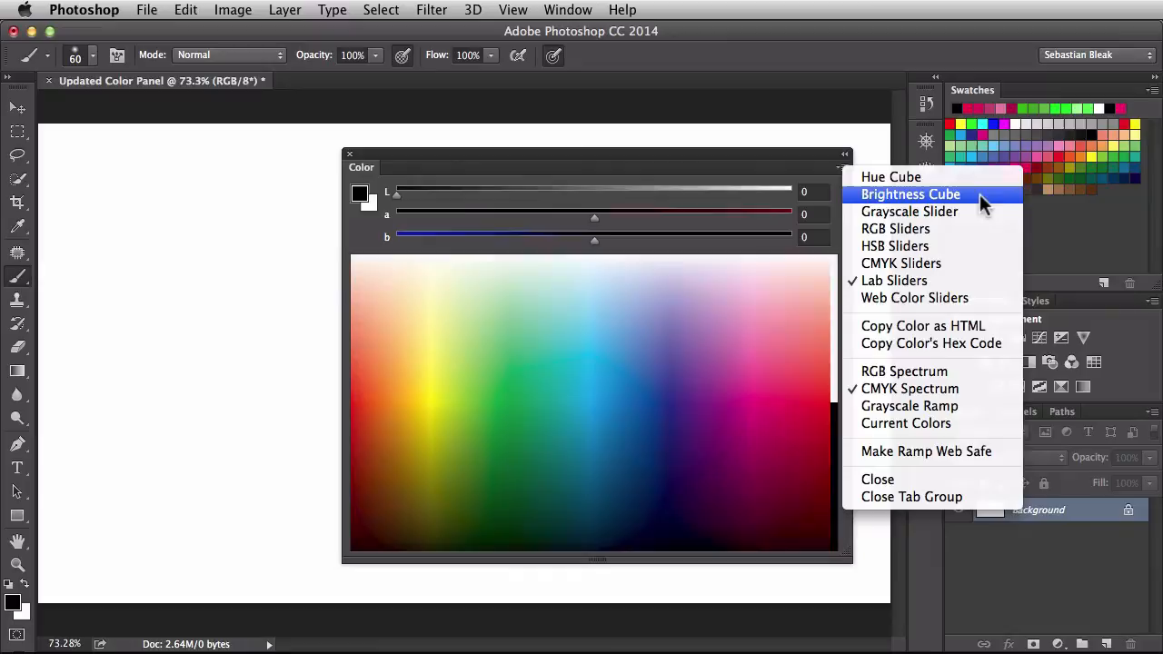
click(912, 192)
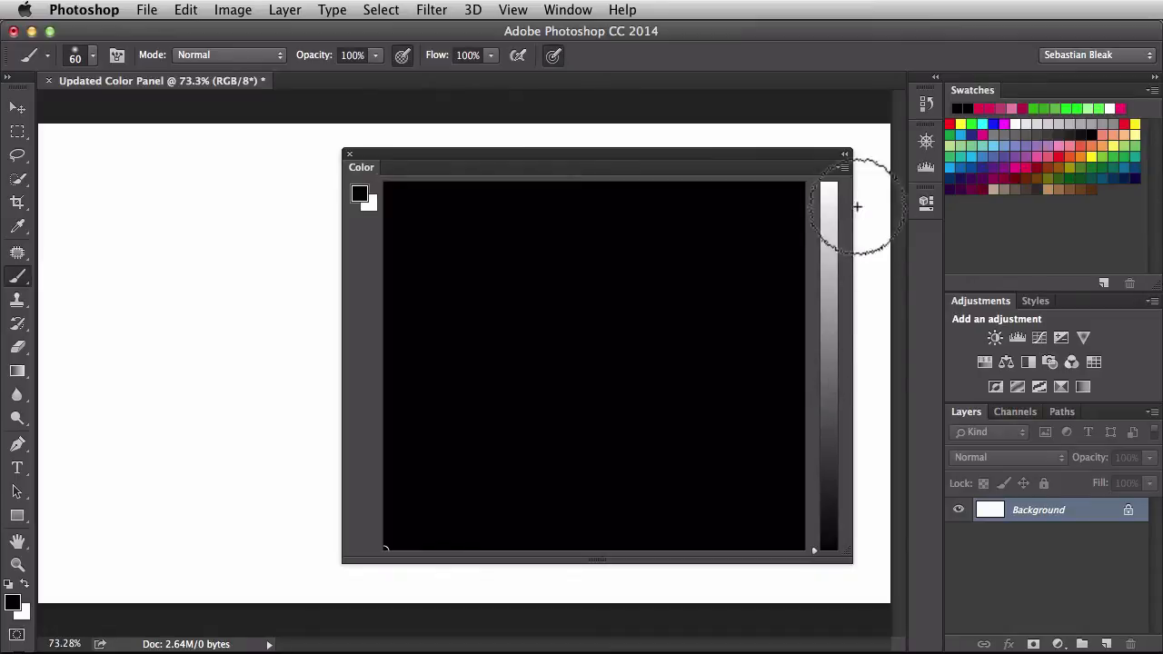
mouse_move(833, 227)
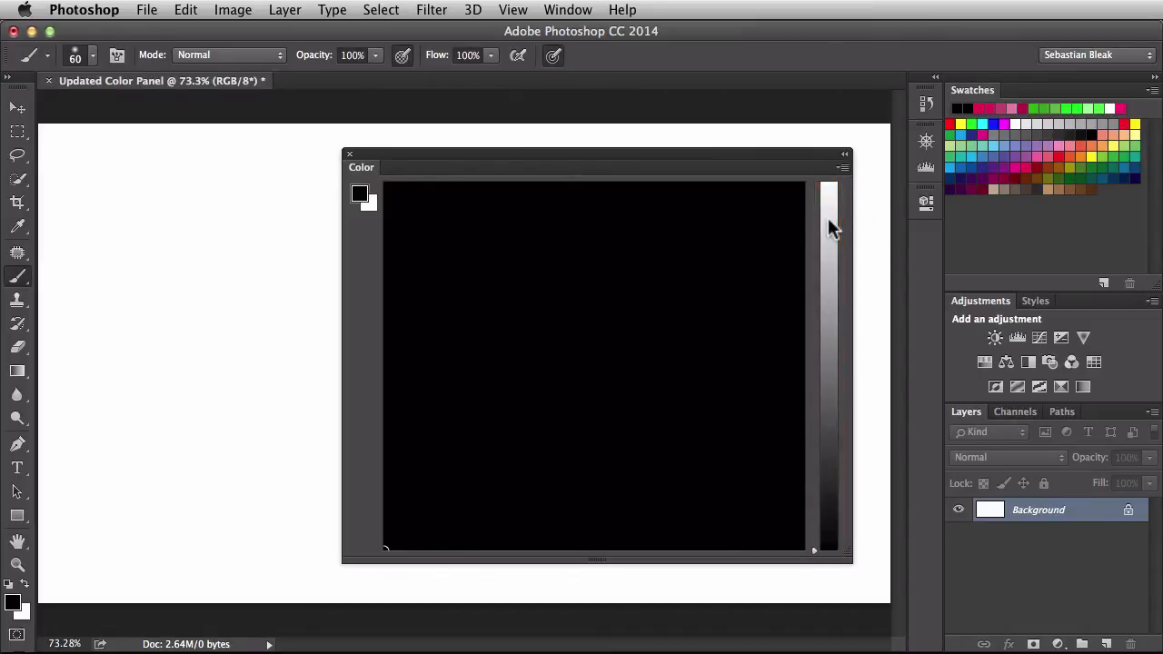
mouse_move(836, 558)
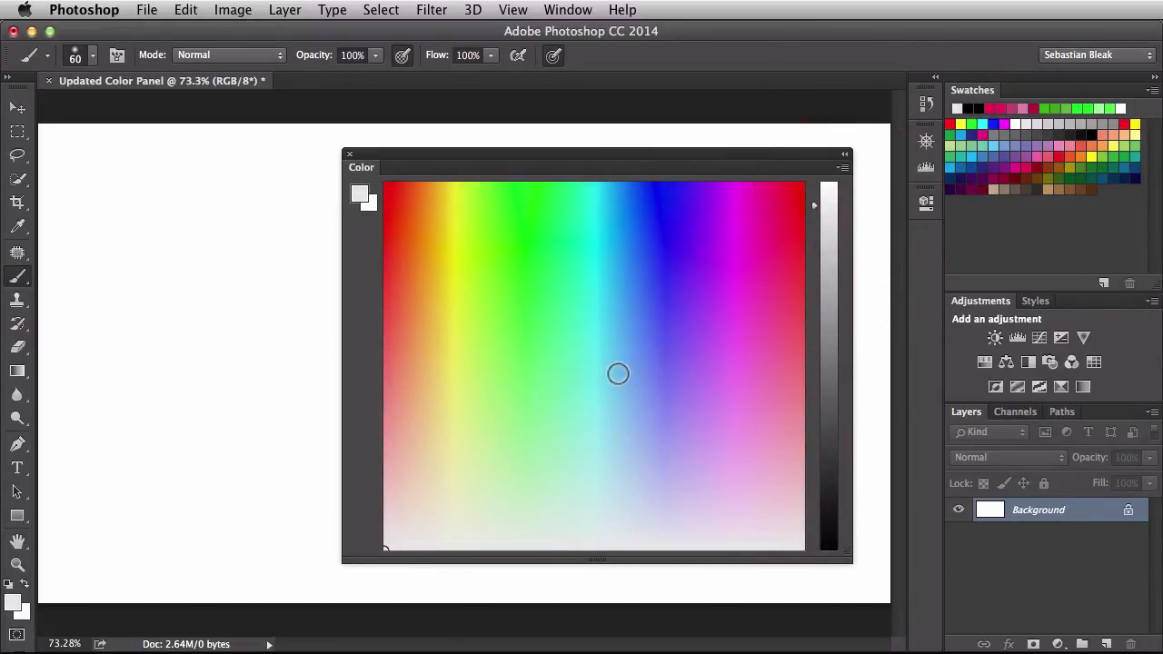
Pick a bright green foreground colour from the Brightness Cube
click(522, 316)
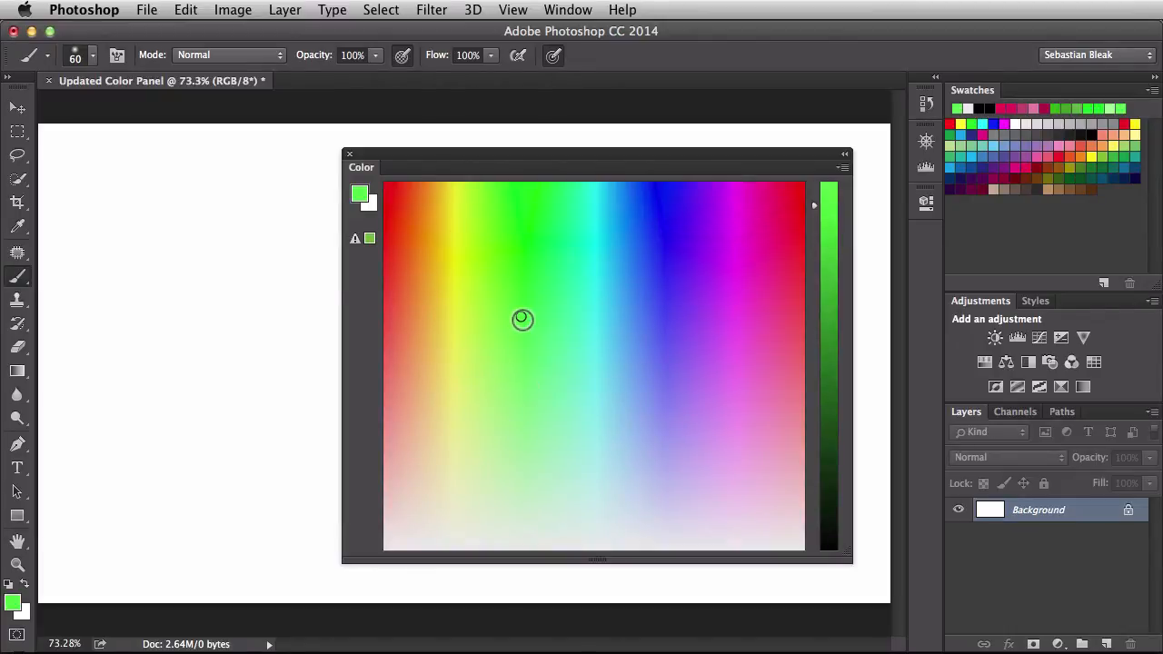
click(512, 465)
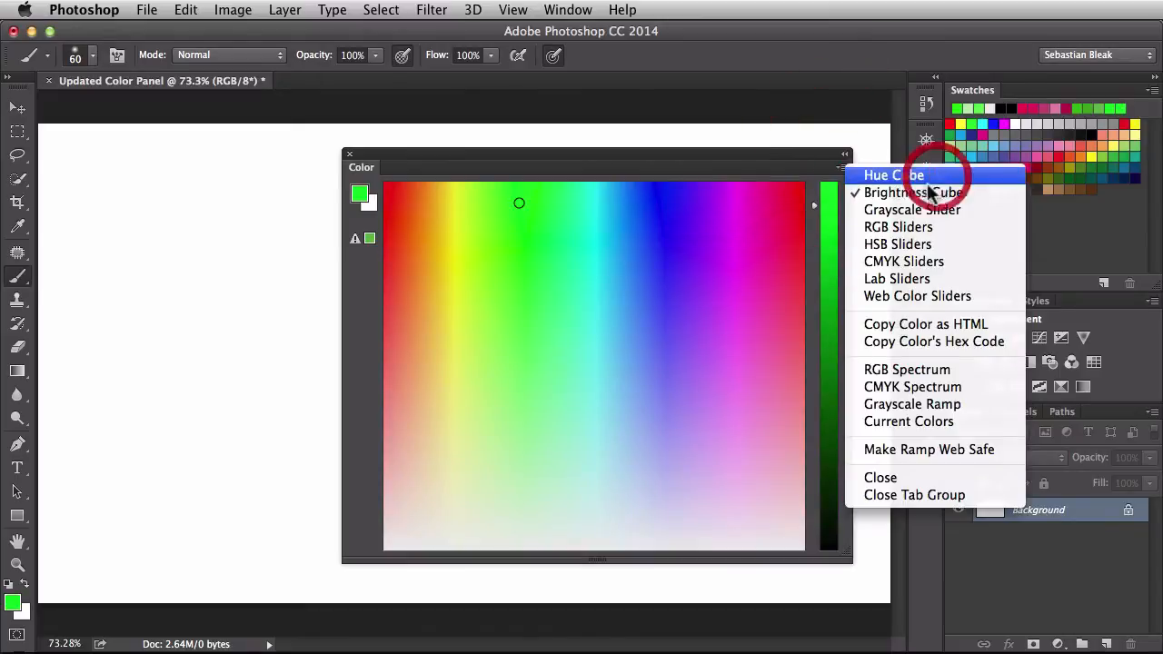
Show the green as a Hue Cube and dock the Color panel back beside Swatches
click(894, 174)
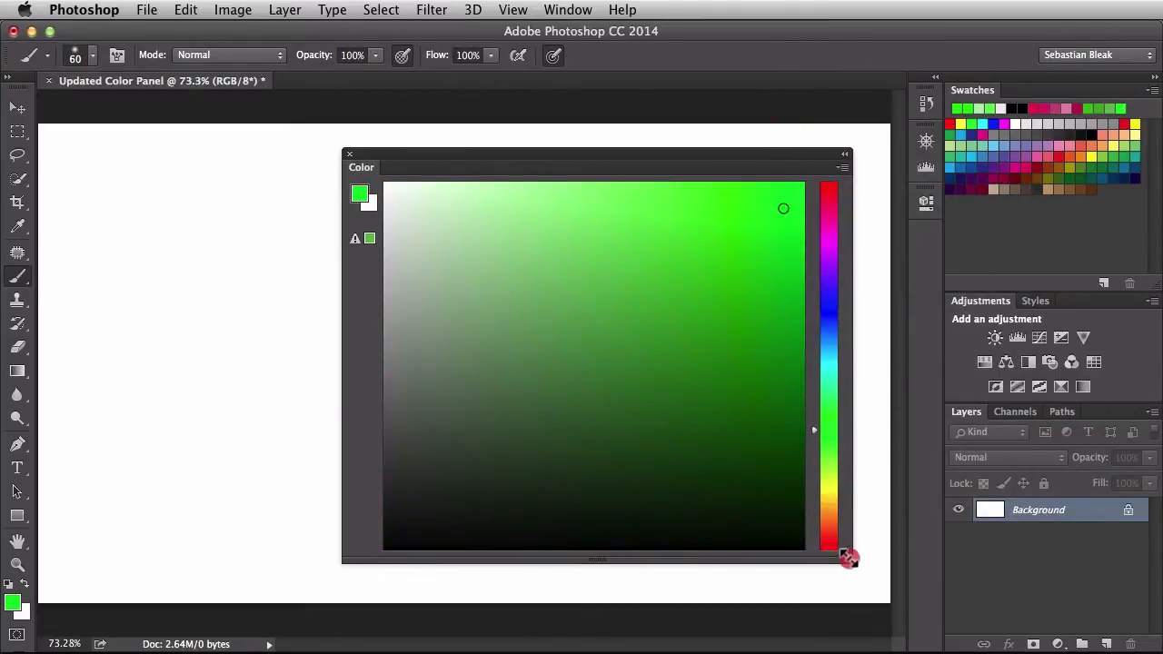
drag(847, 557, 825, 544)
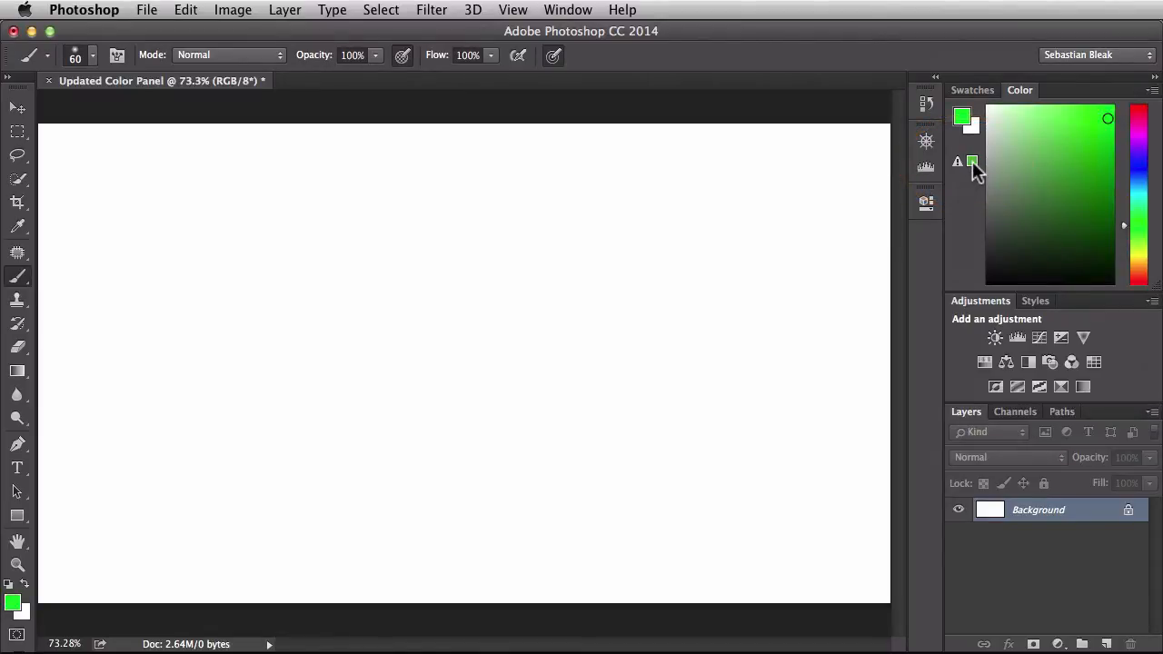
mouse_move(972, 163)
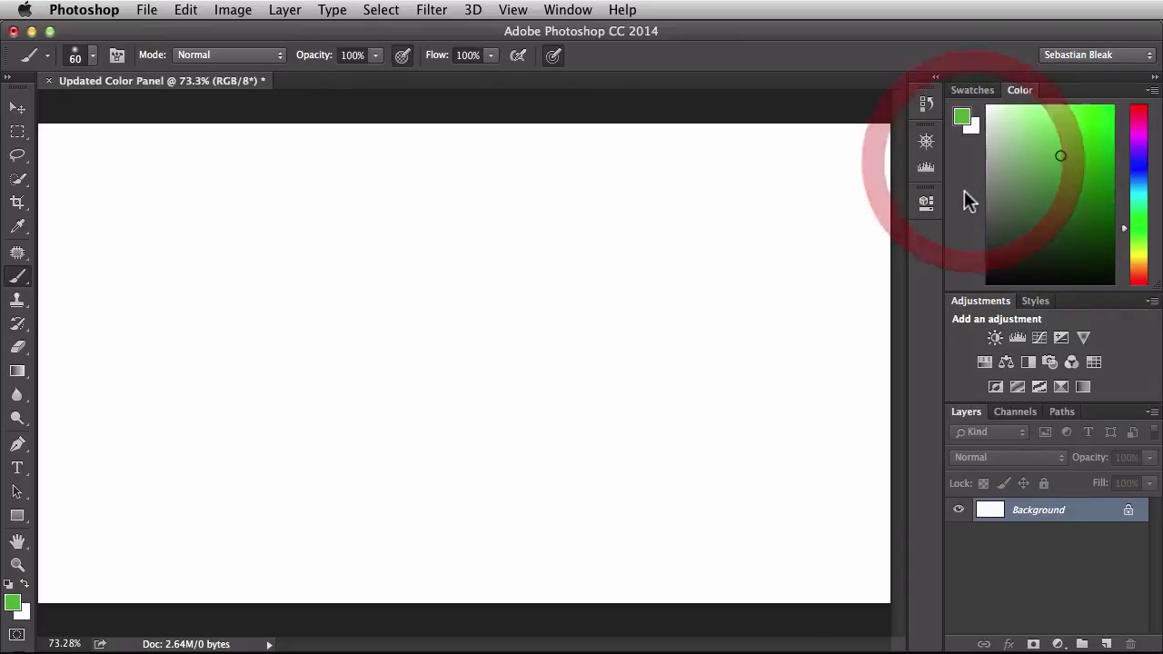
Set the foreground colour to soft green #60b94d in the Color Picker and accept it
click(1054, 160)
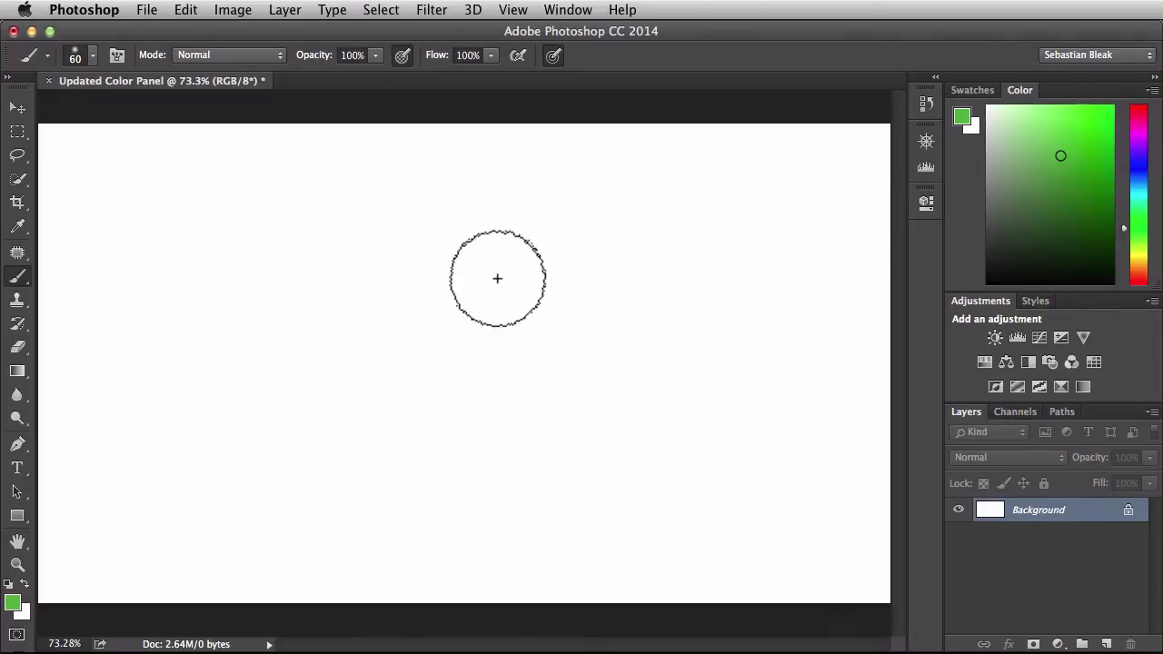
mouse_move(467, 260)
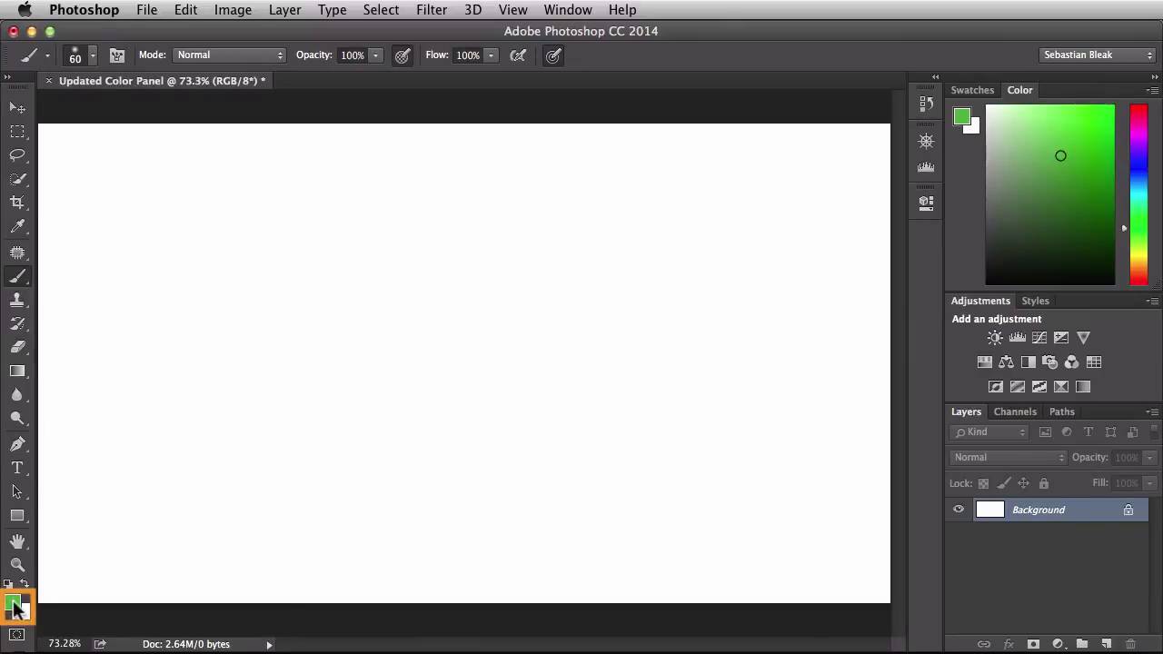
click(14, 603)
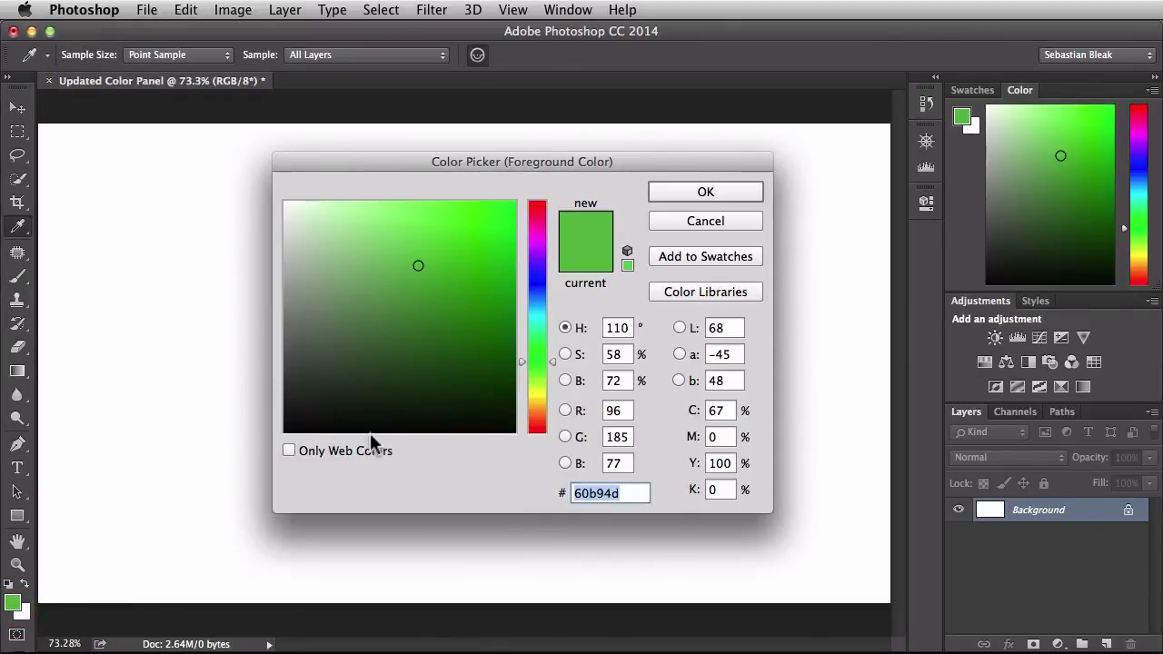
mouse_move(531, 255)
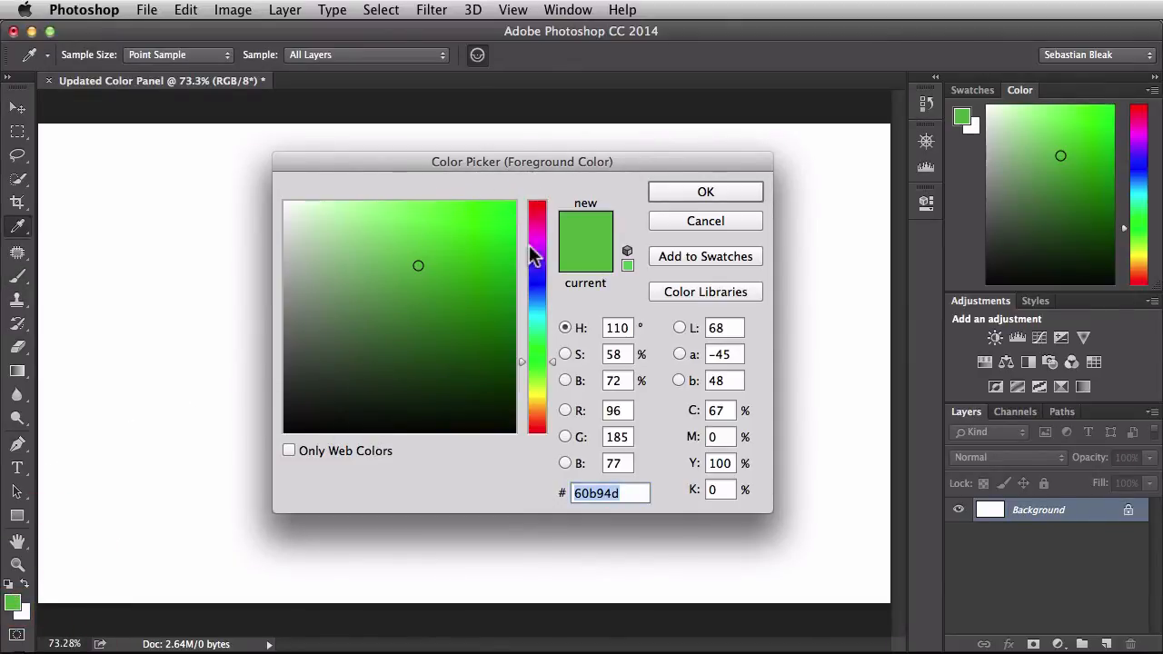
click(501, 233)
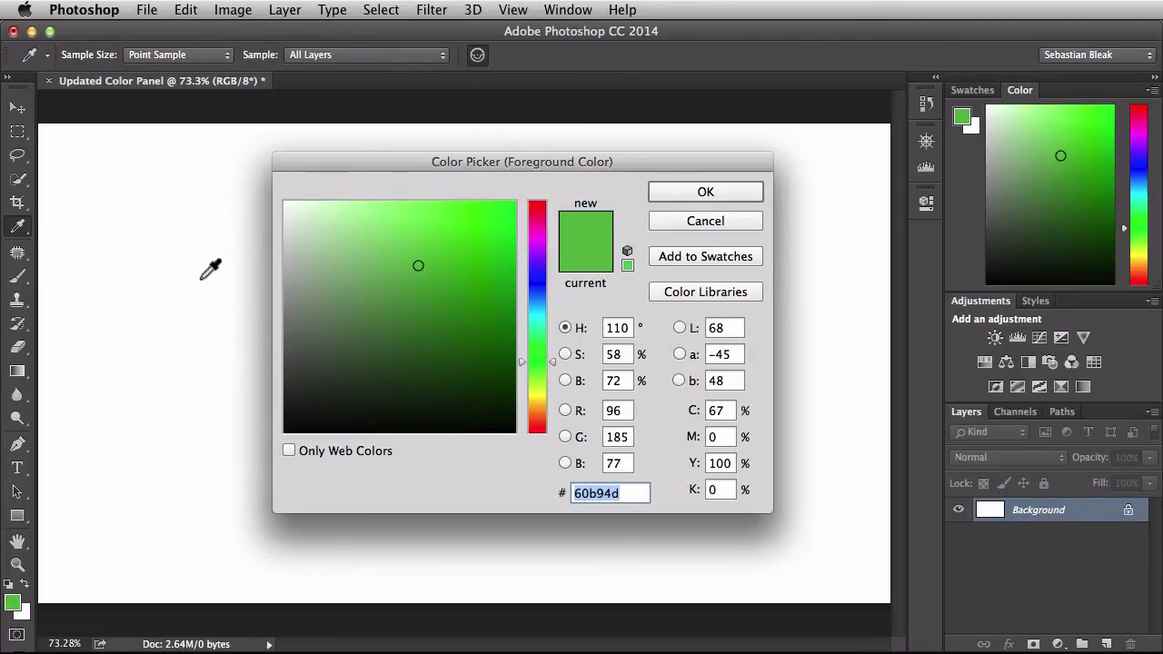
mouse_move(123, 239)
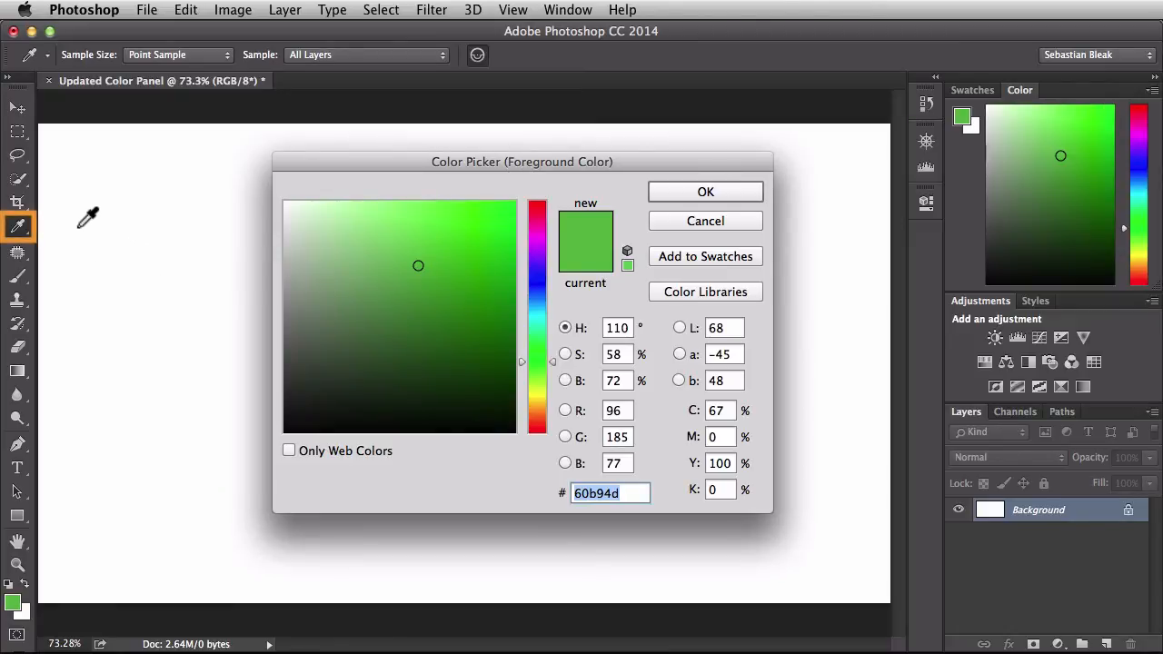
mouse_move(109, 240)
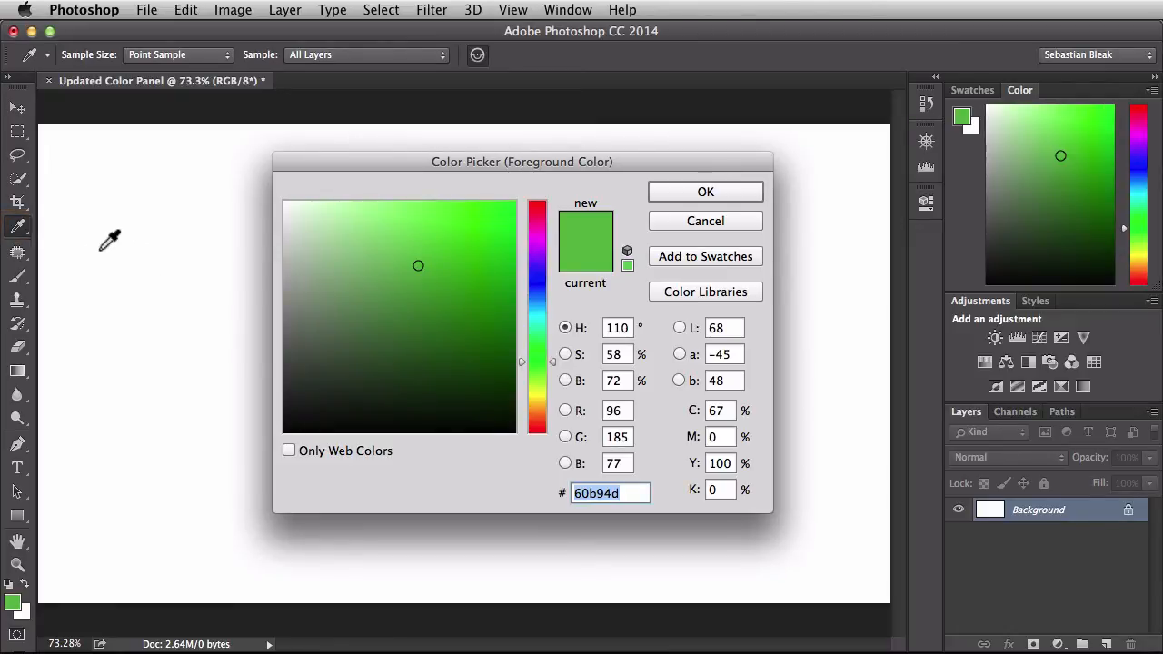
mouse_move(174, 294)
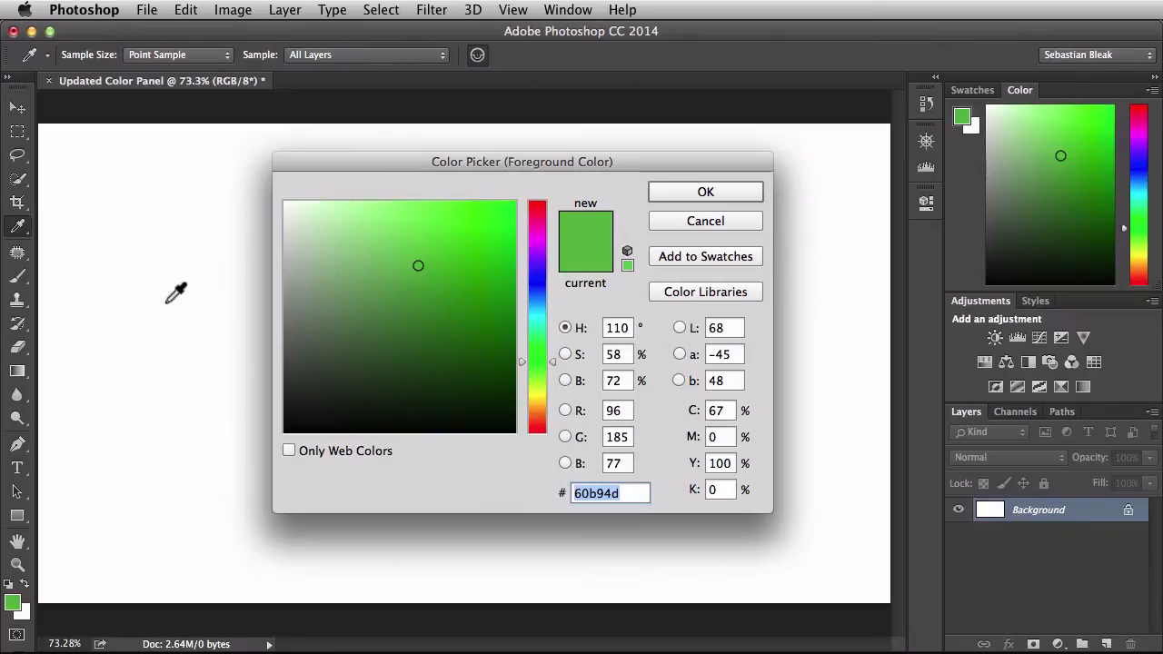
click(487, 216)
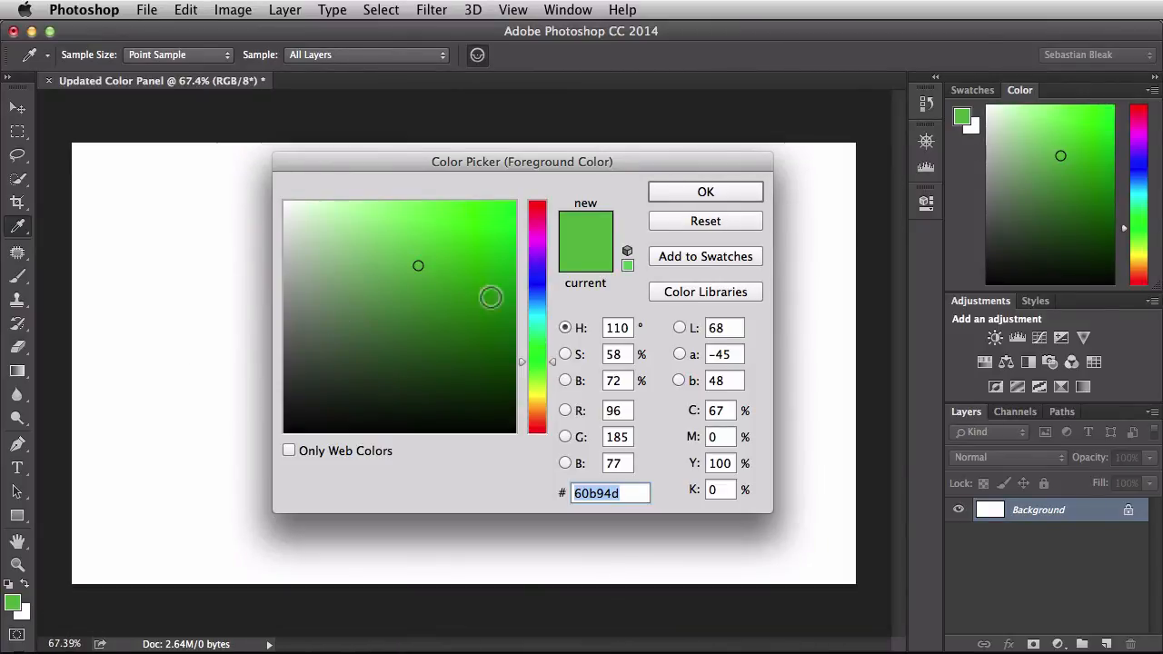
click(705, 193)
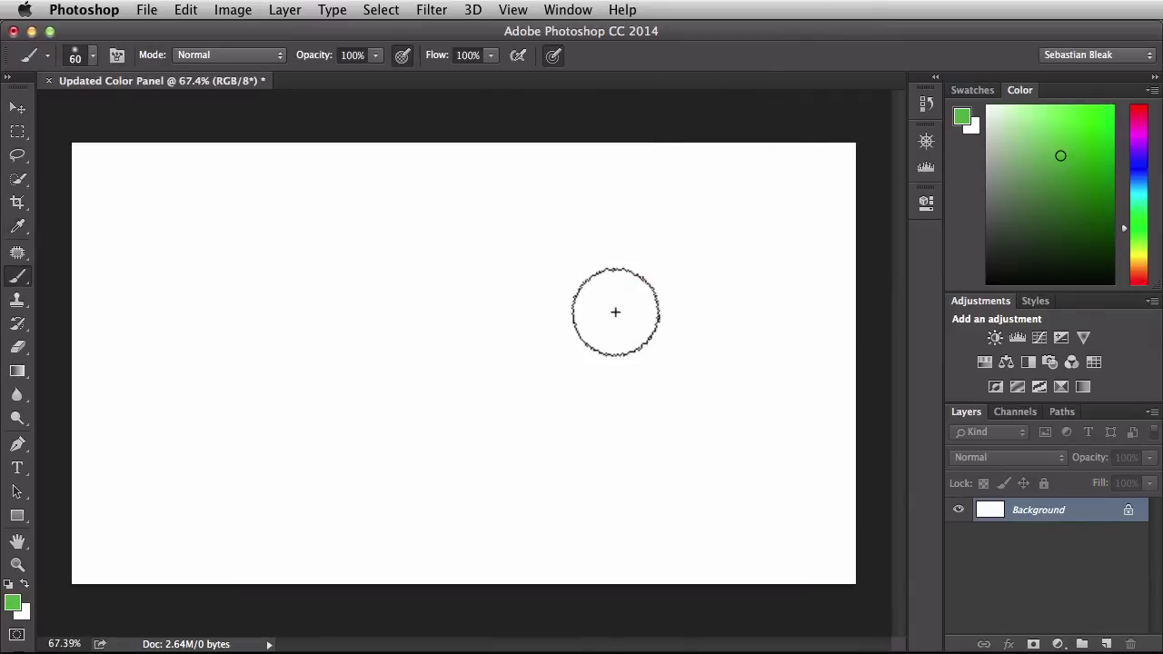
Paint a soft green hooked curve, then a second curve in a more saturated green
drag(518, 187, 137, 452)
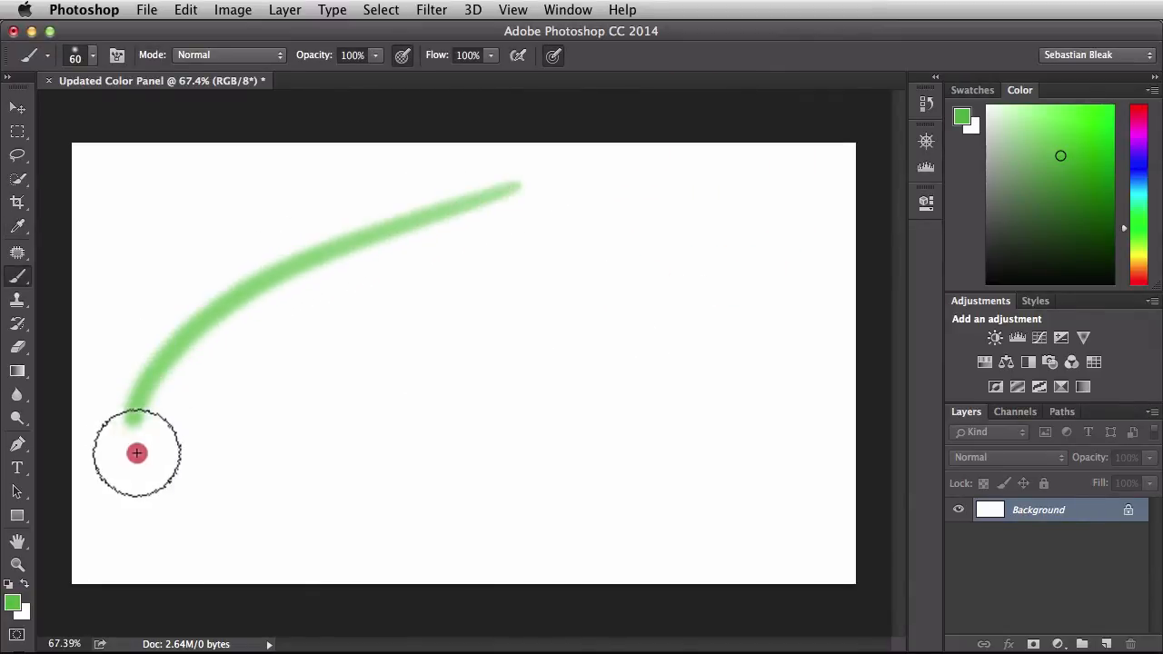
drag(137, 454, 318, 407)
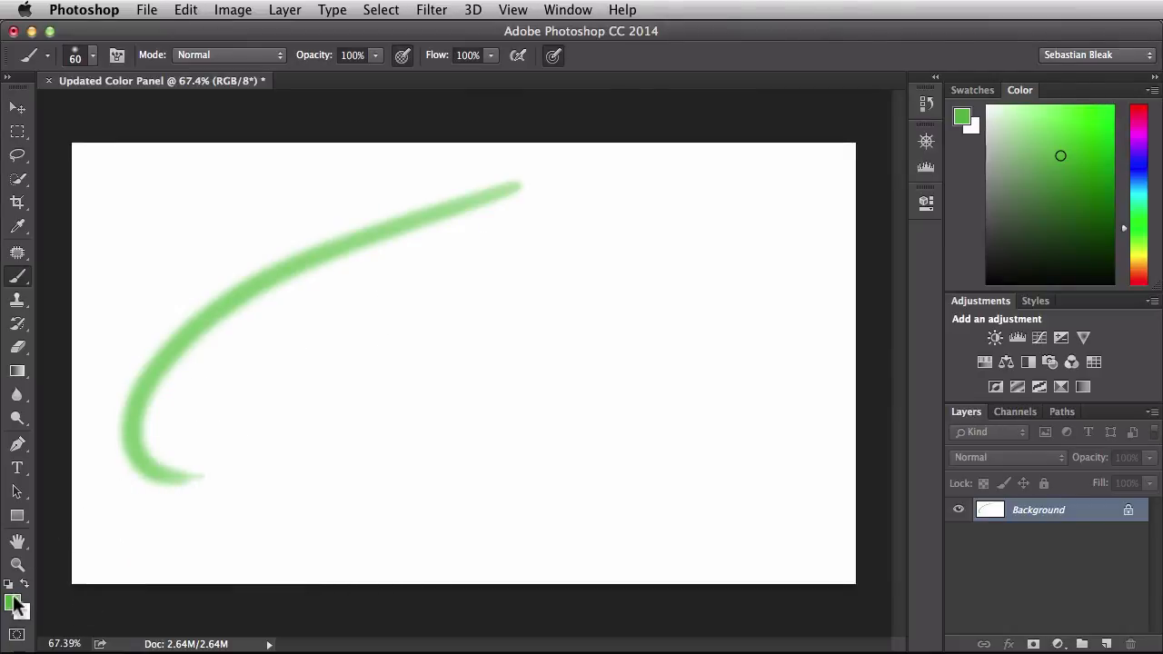
click(9, 604)
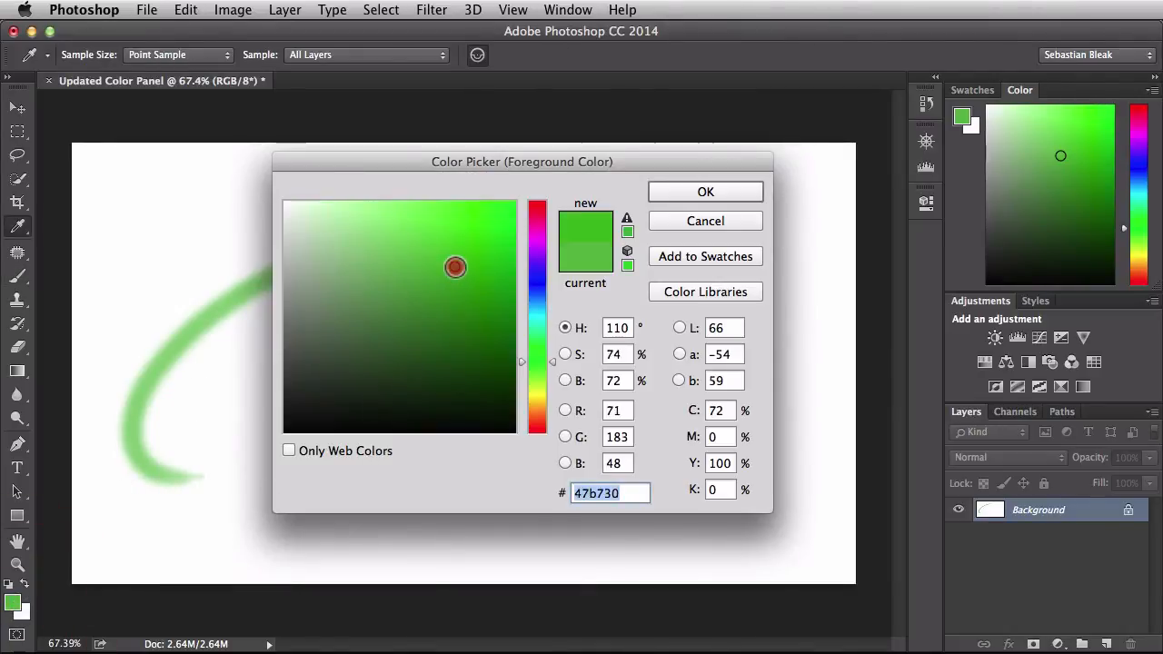
click(705, 191)
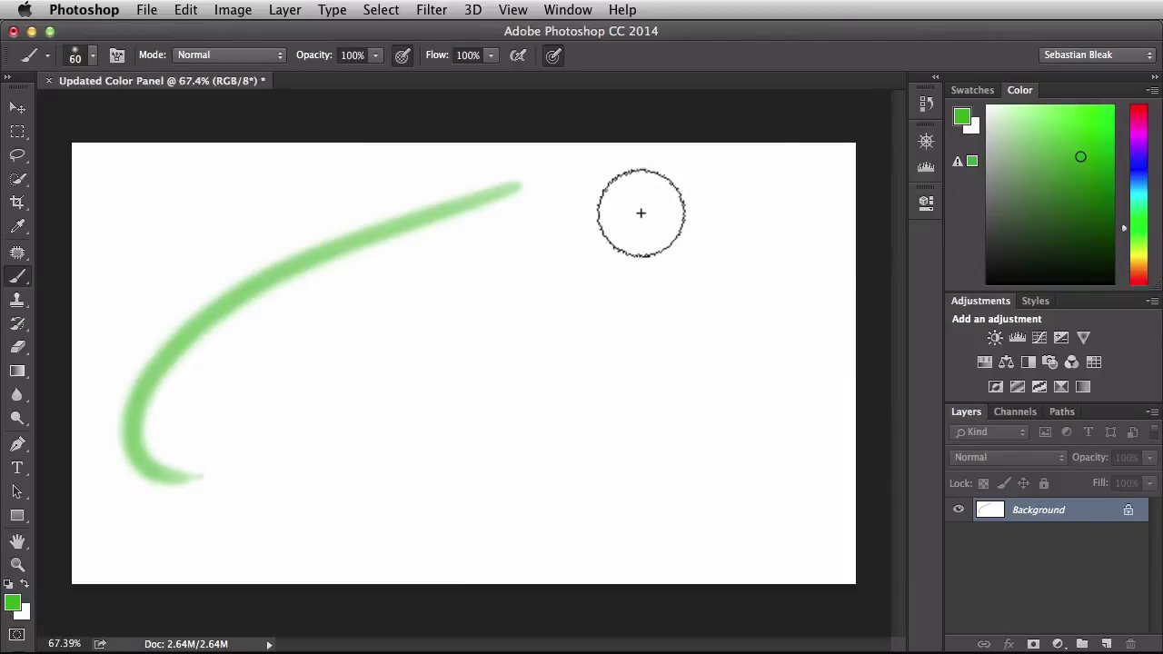
drag(626, 215, 109, 549)
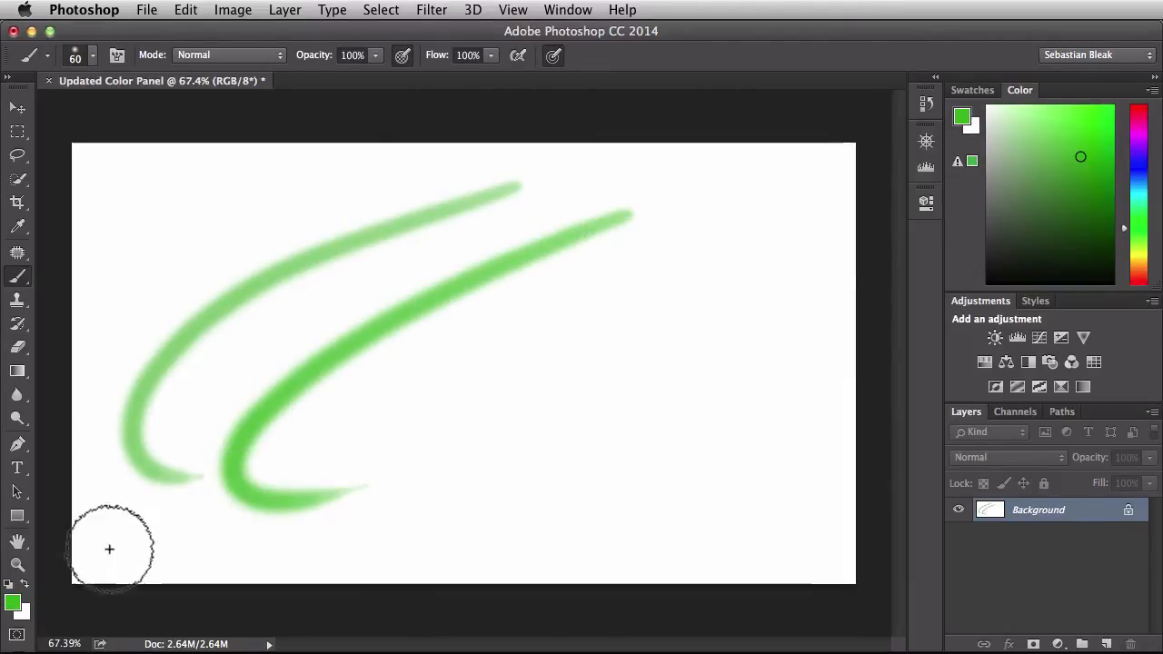
Choose an even more saturated green, then clear the strokes off the canvas
click(15, 600)
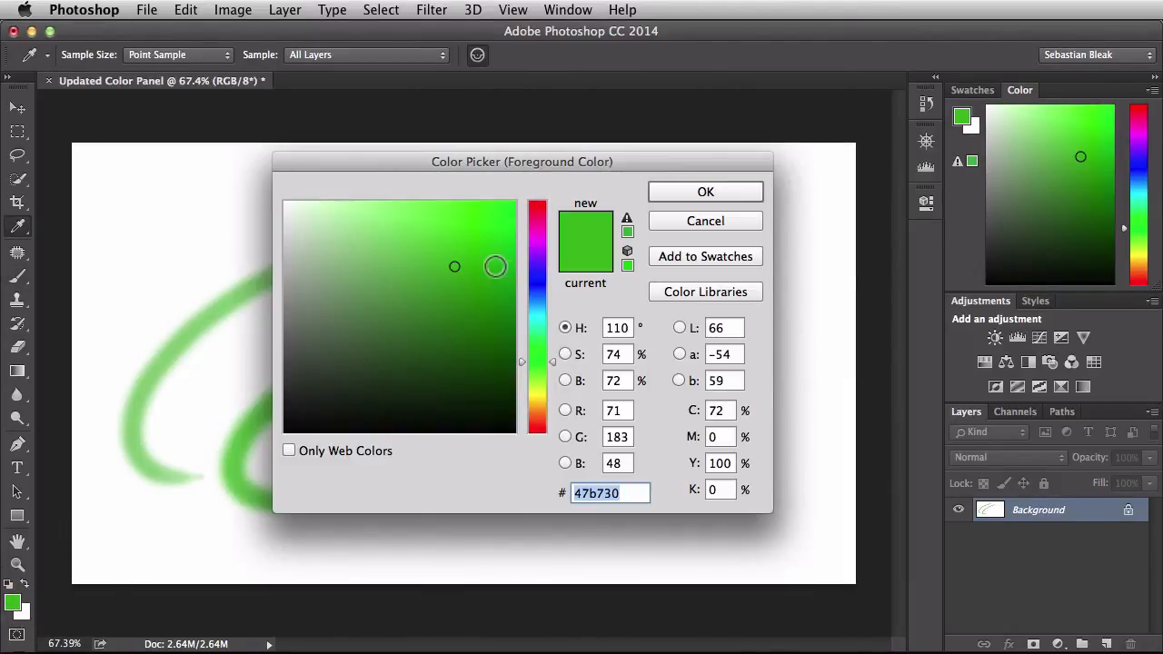
click(705, 192)
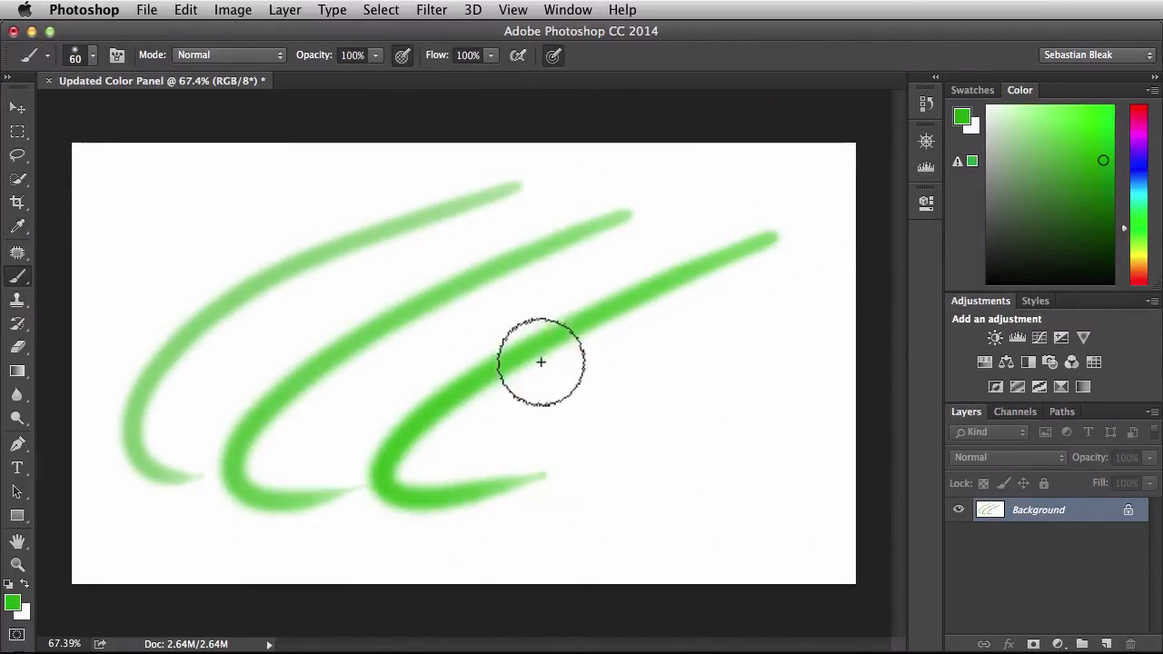
mouse_move(583, 412)
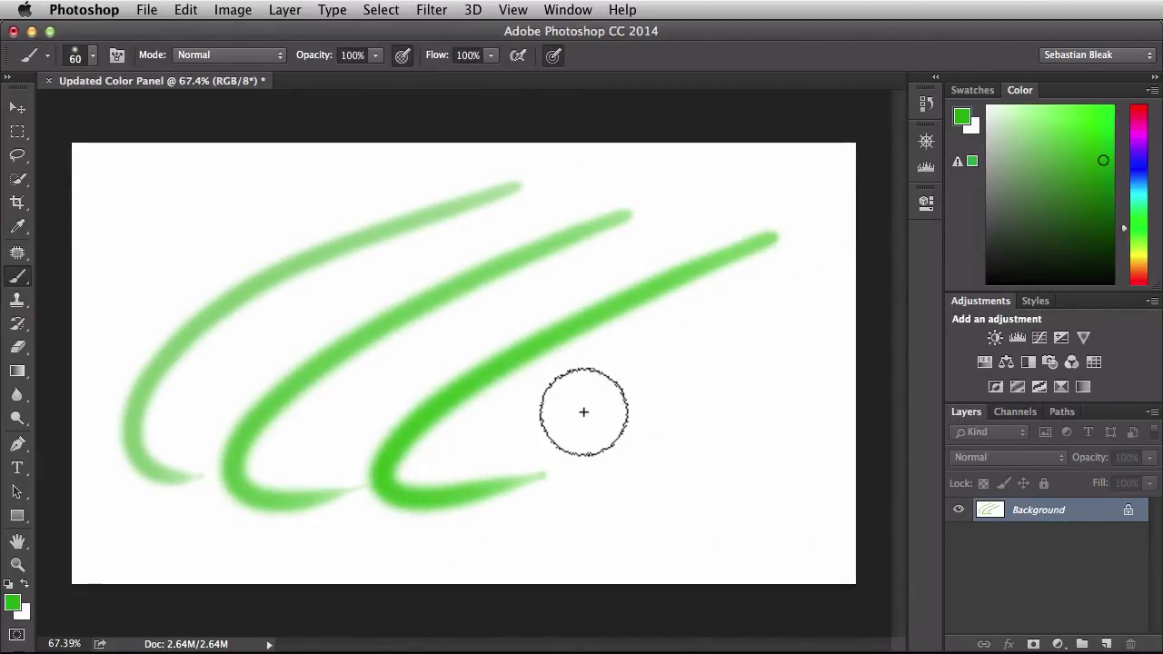
key(cmd+backspace)
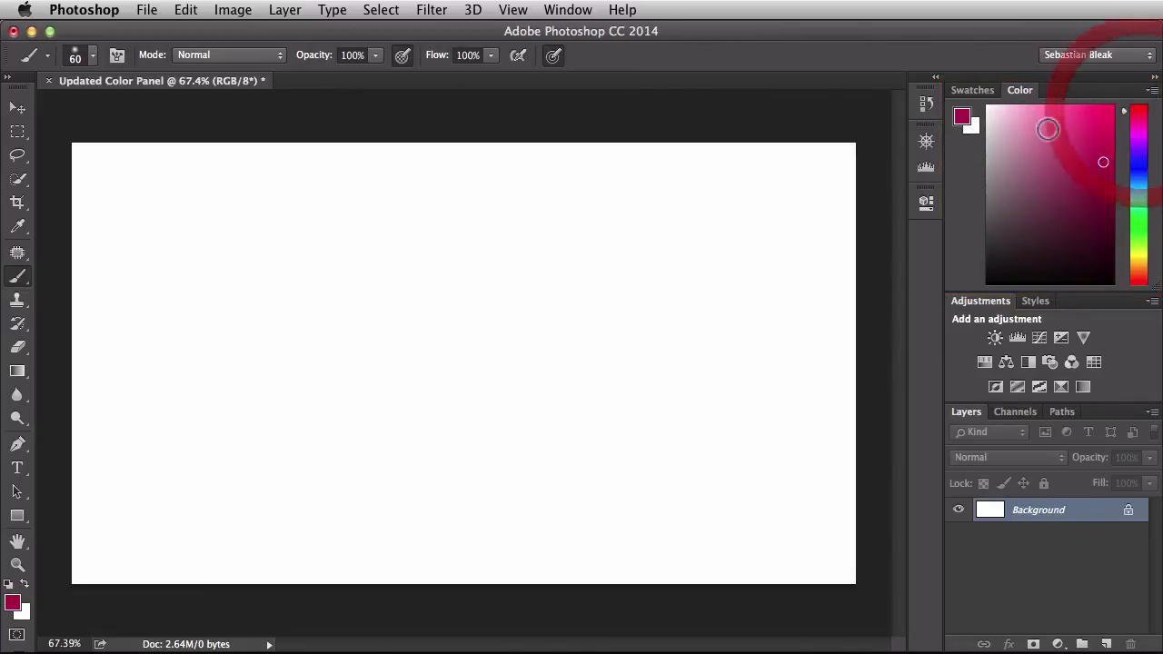
Paint three curves in progressively deeper pinks, then pick a vivid magenta pink
drag(472, 204, 127, 411)
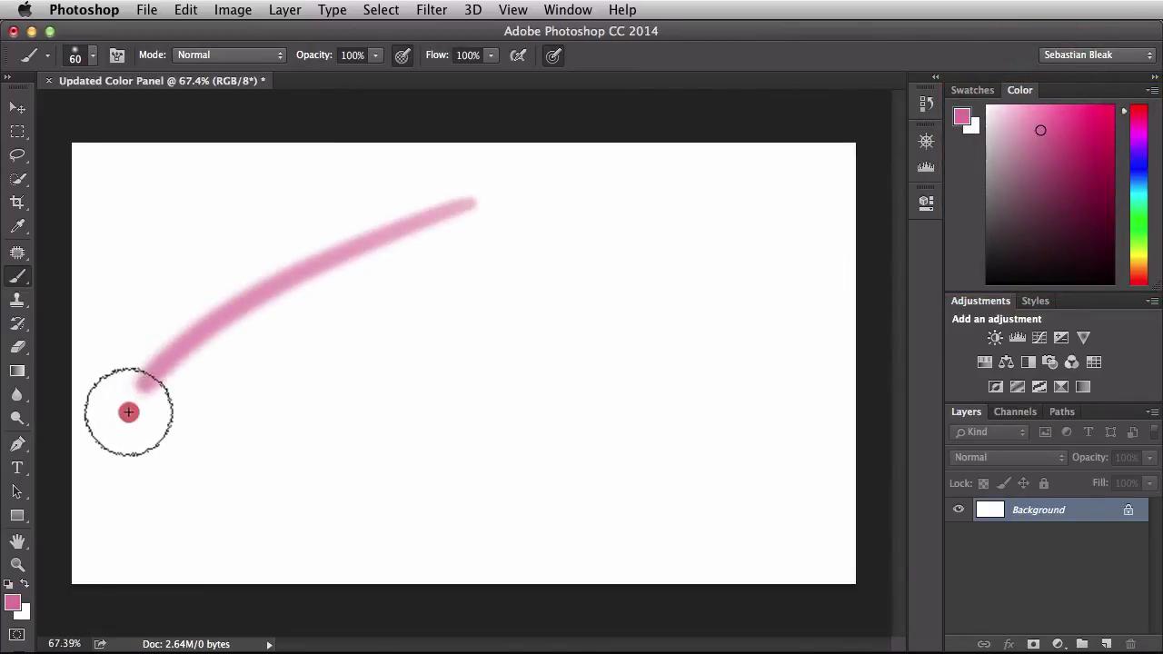
drag(127, 412, 889, 229)
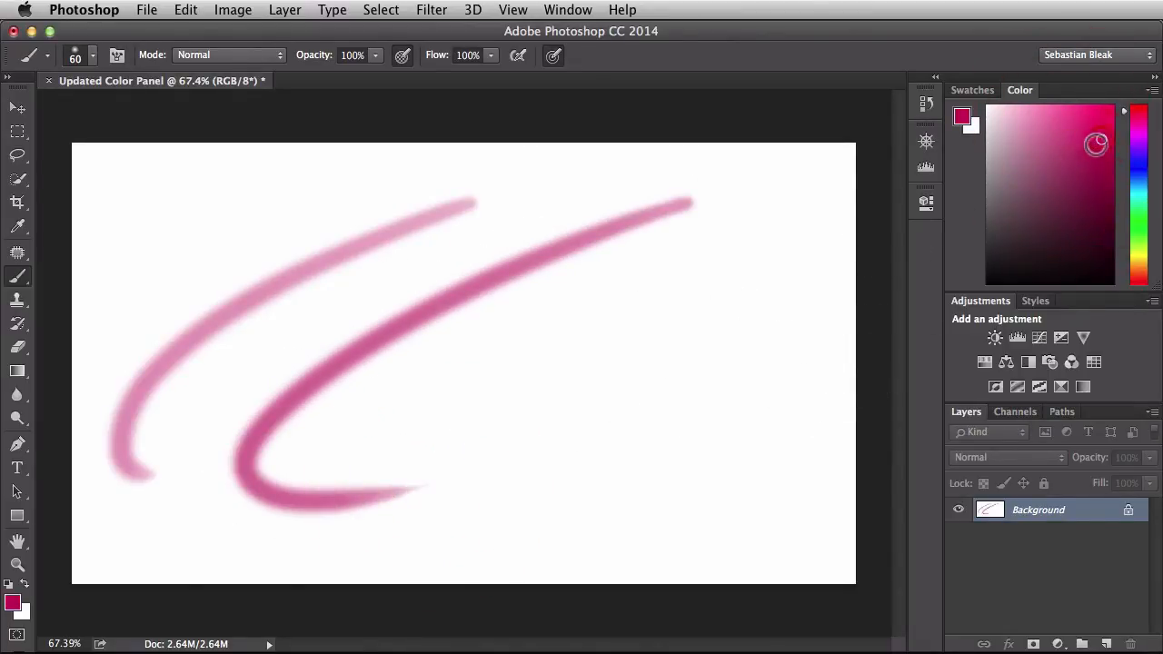
drag(436, 500, 781, 245)
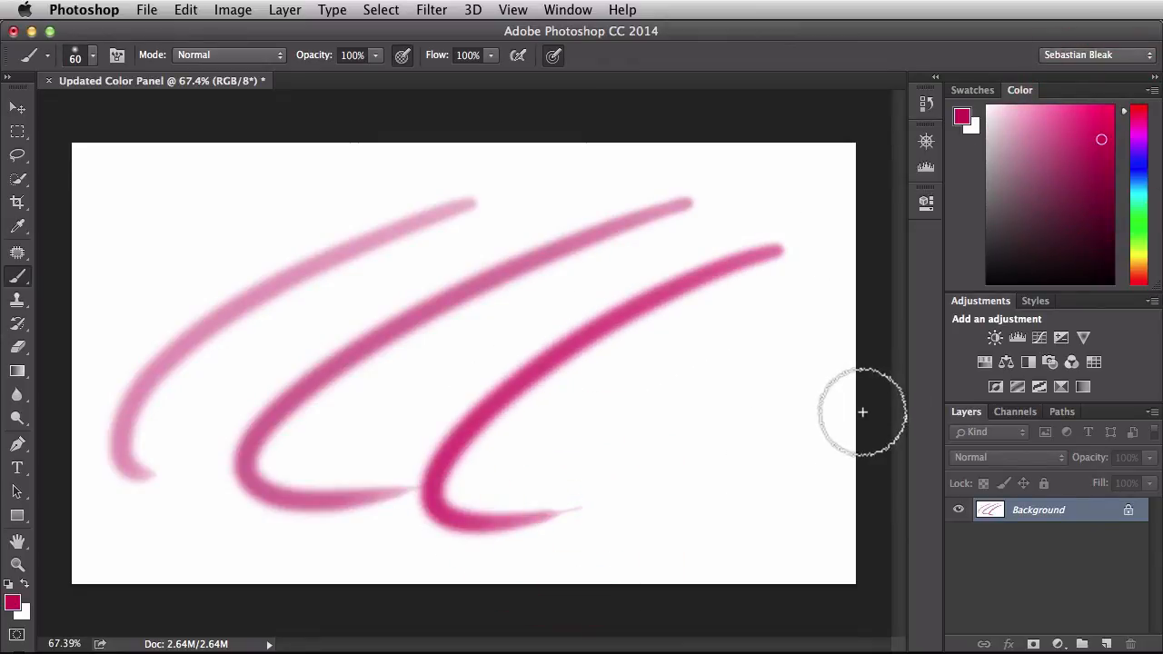
mouse_move(887, 245)
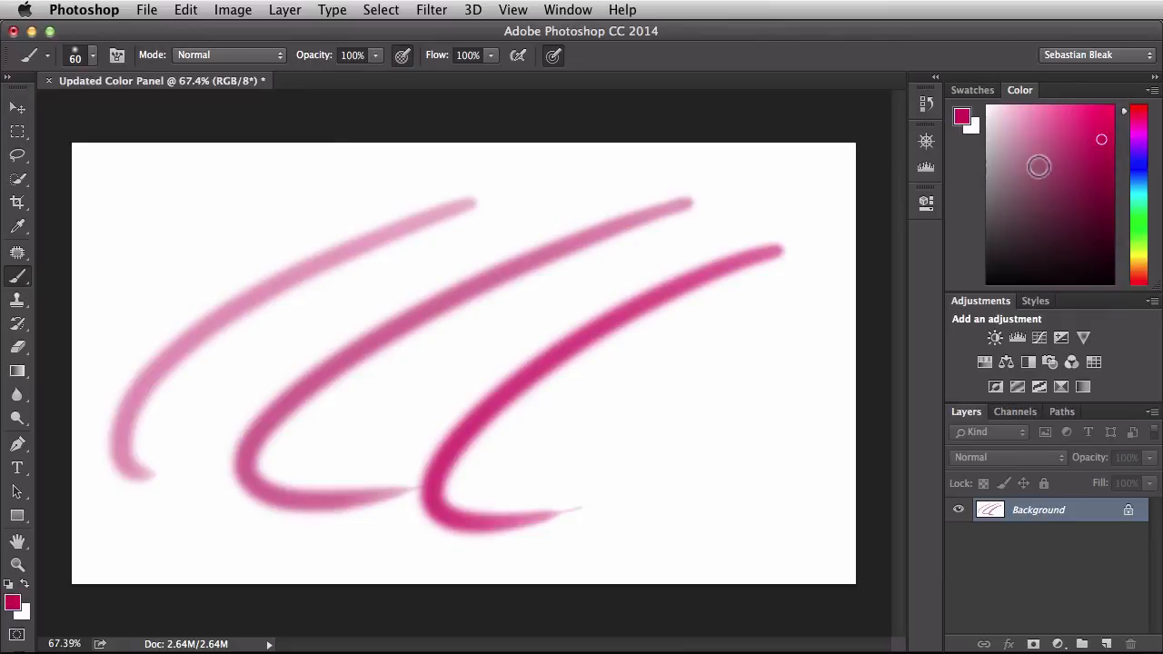
click(1107, 118)
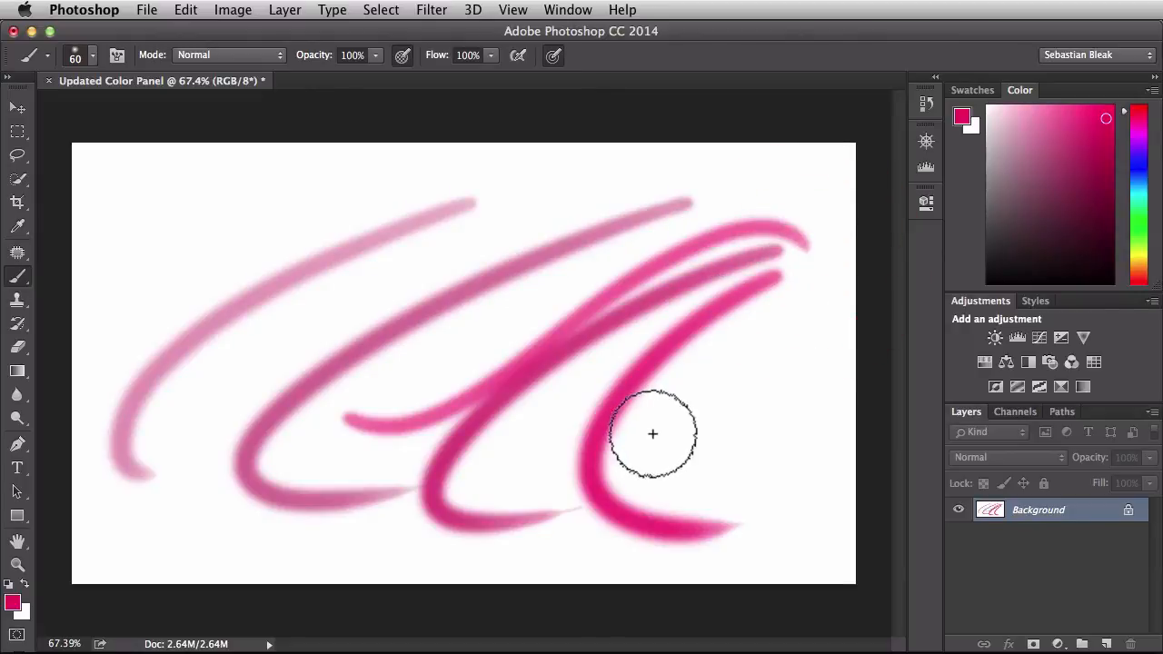
mouse_move(656, 438)
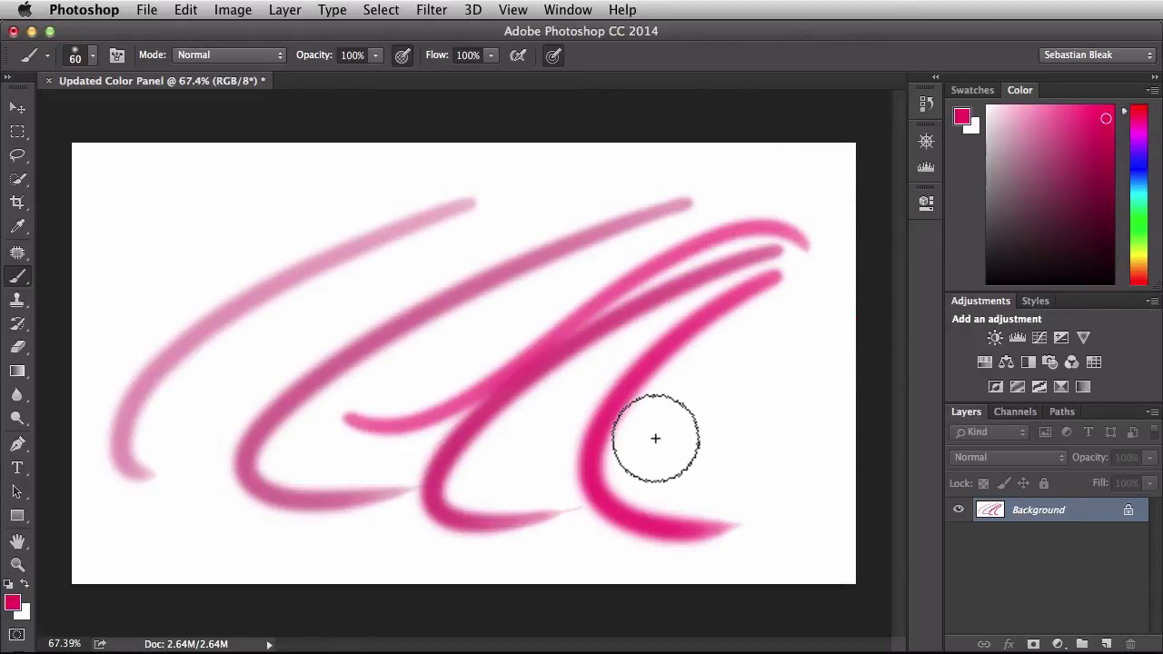